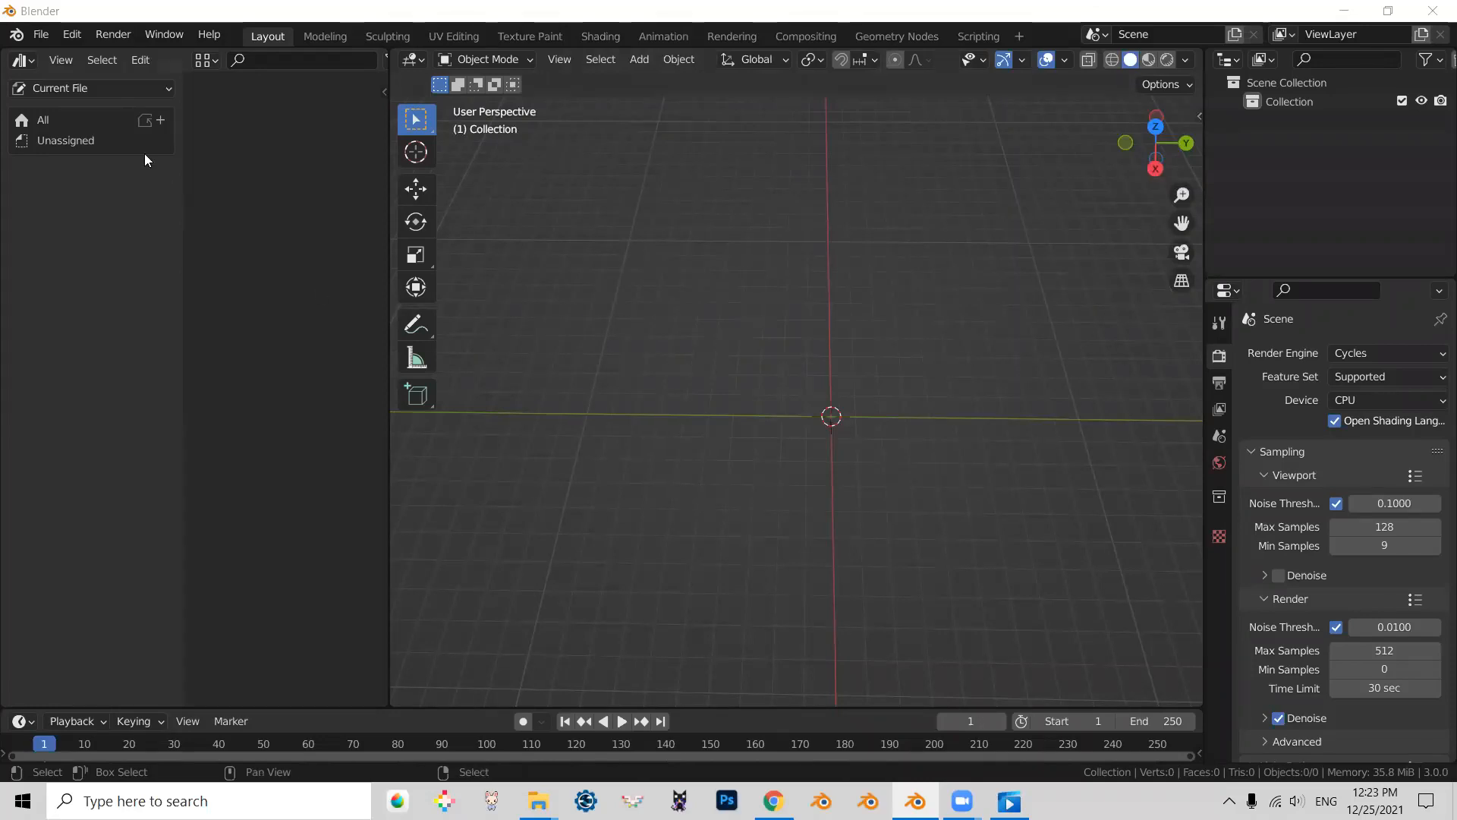
- Bring up the File menu to reach the recent project files
{"action": "left_click", "coordinate": [41, 35]}
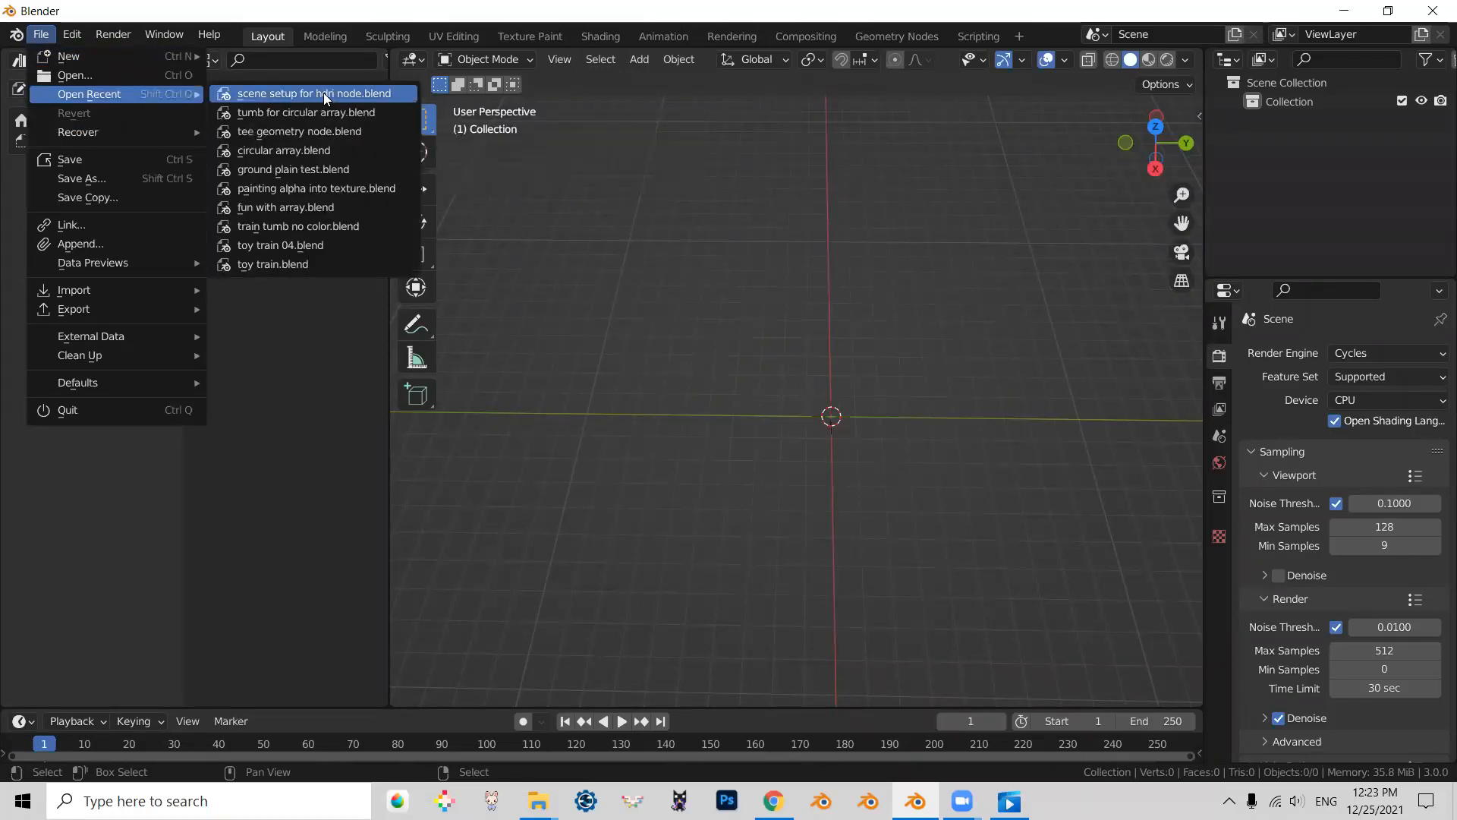
- Load 'scene setup for hdri node.blend' and raise the world Background colour value to brighten the scene
{"action": "left_click", "coordinate": [315, 92]}
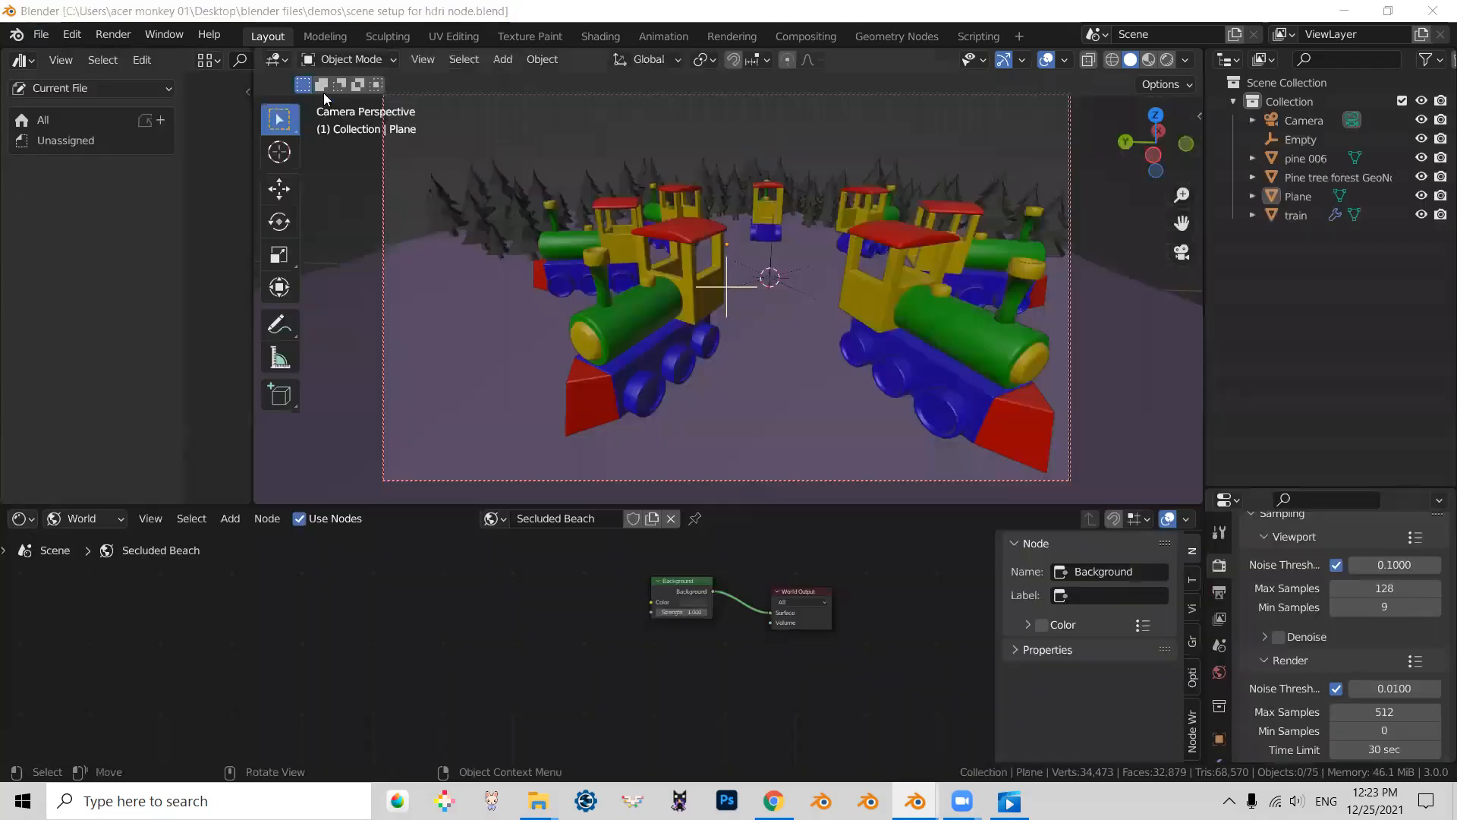
{"action": "mouse_move", "coordinate": [783, 475]}
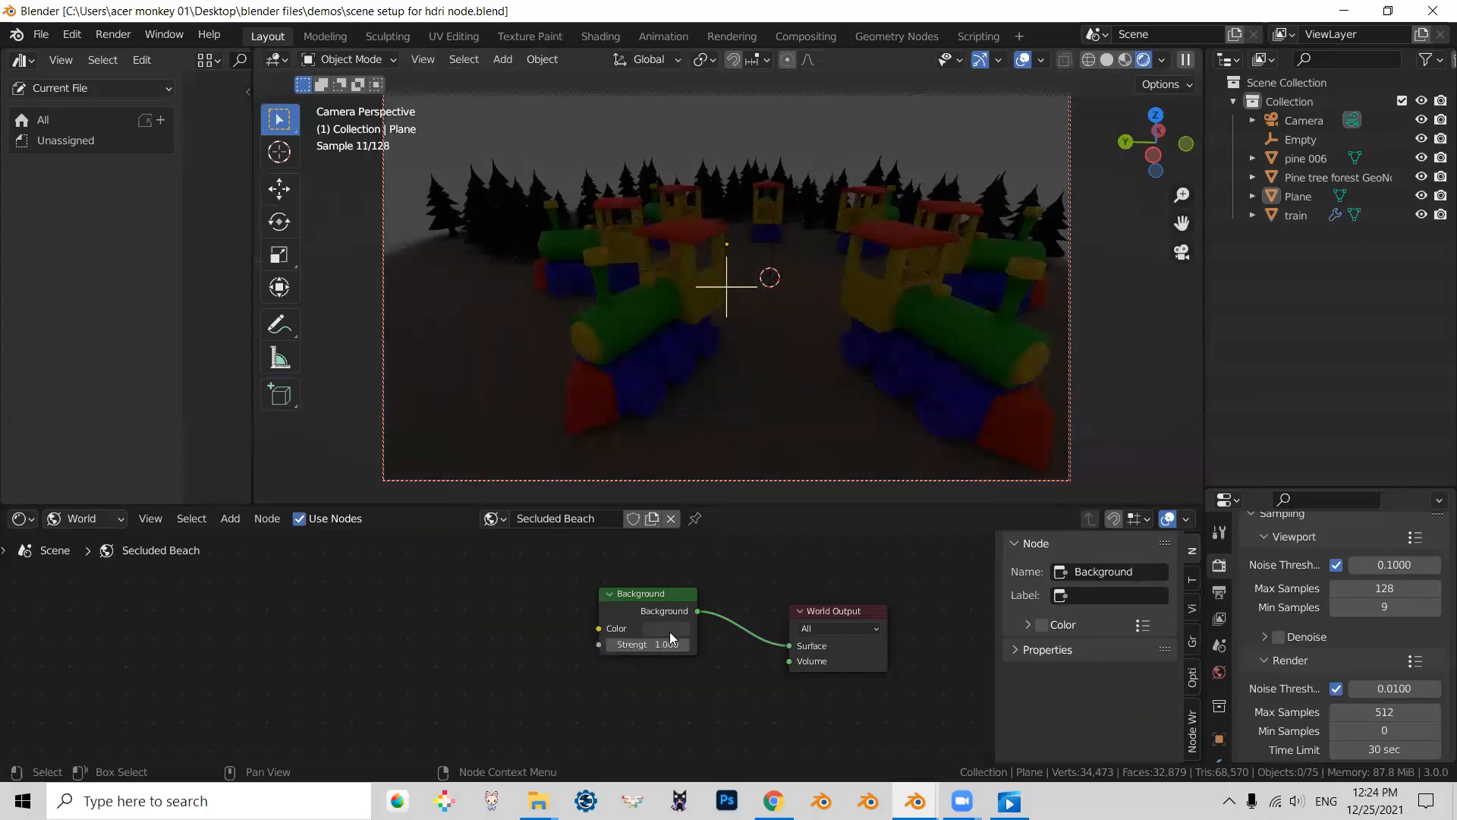
{"action": "left_click", "coordinate": [669, 628]}
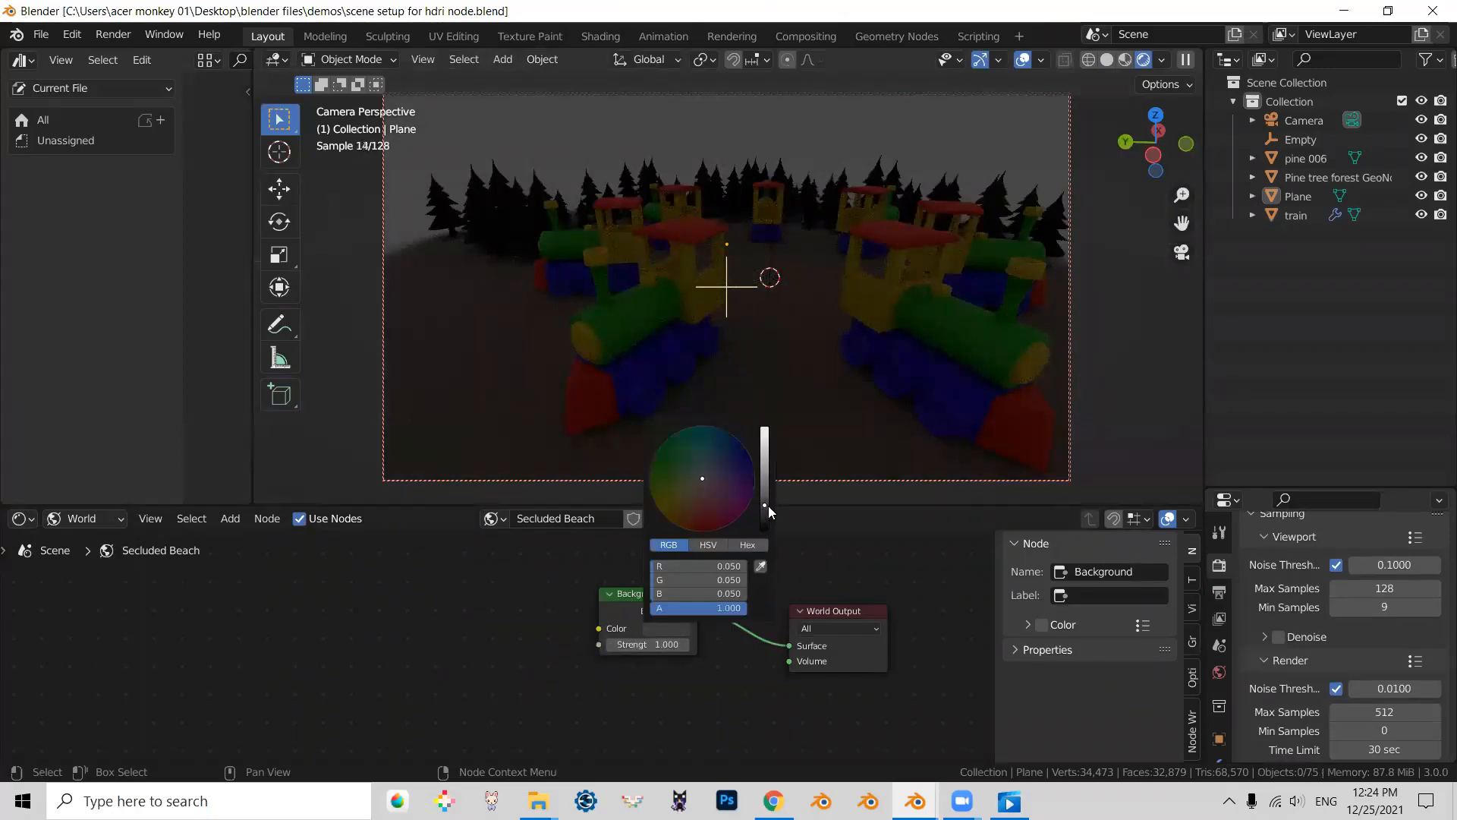
{"action": "left_click_drag", "start_coordinate": [764, 511], "coordinate": [764, 477]}
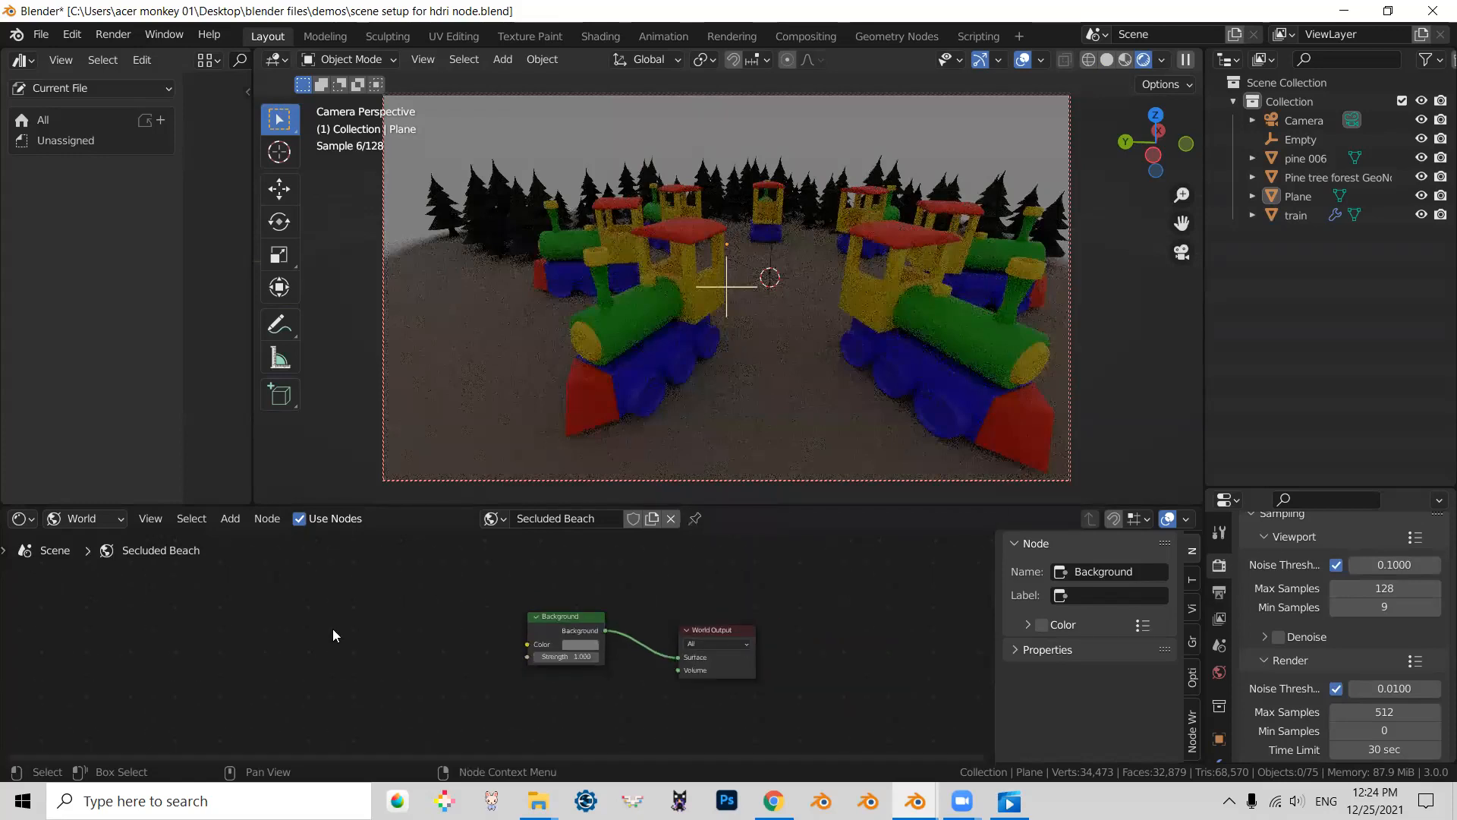
- Add an Environment Texture node feeding the world Background colour
{"action": "left_click", "coordinate": [229, 517]}
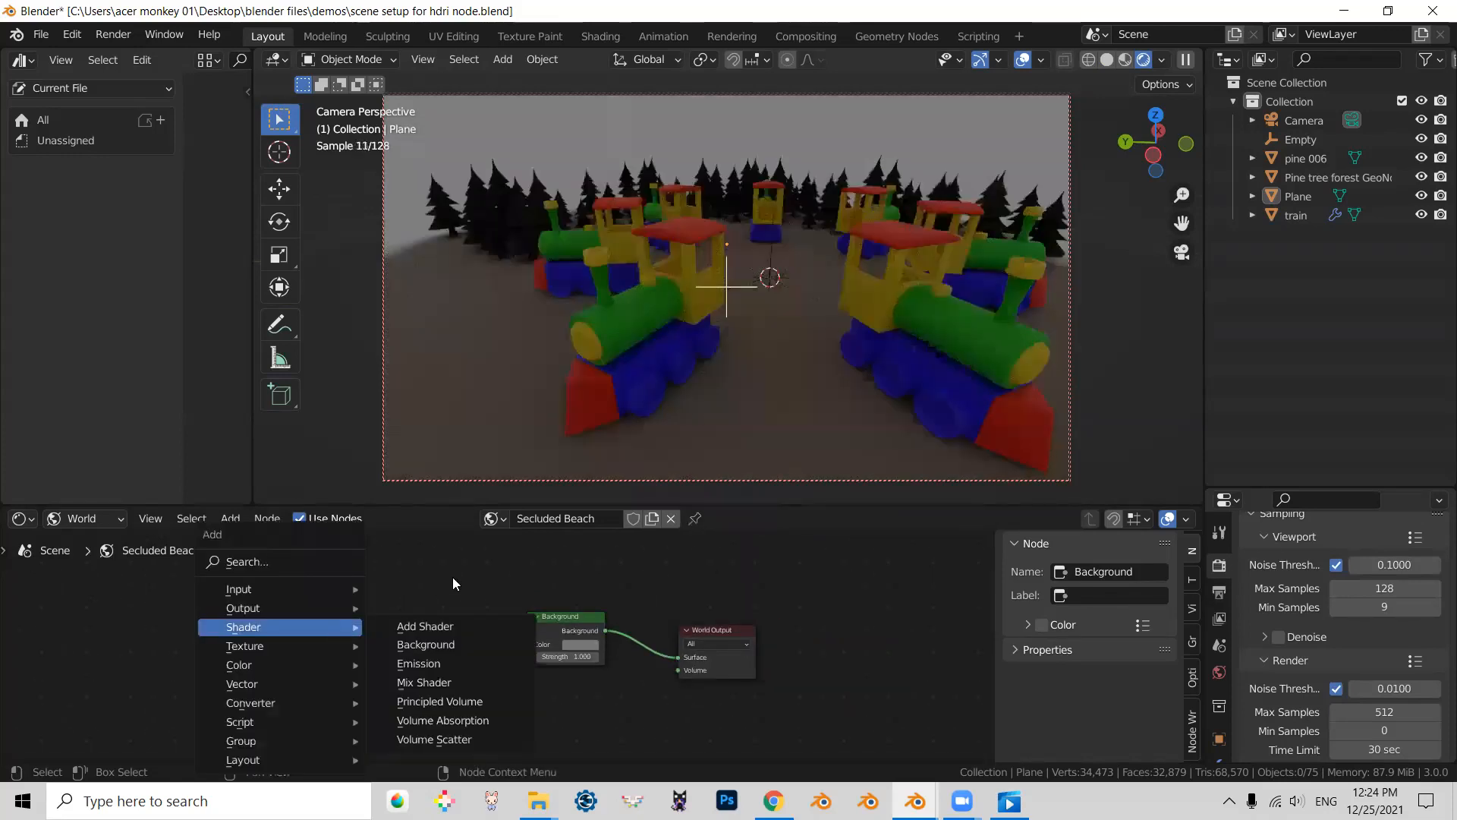
{"action": "type", "text": "en"}
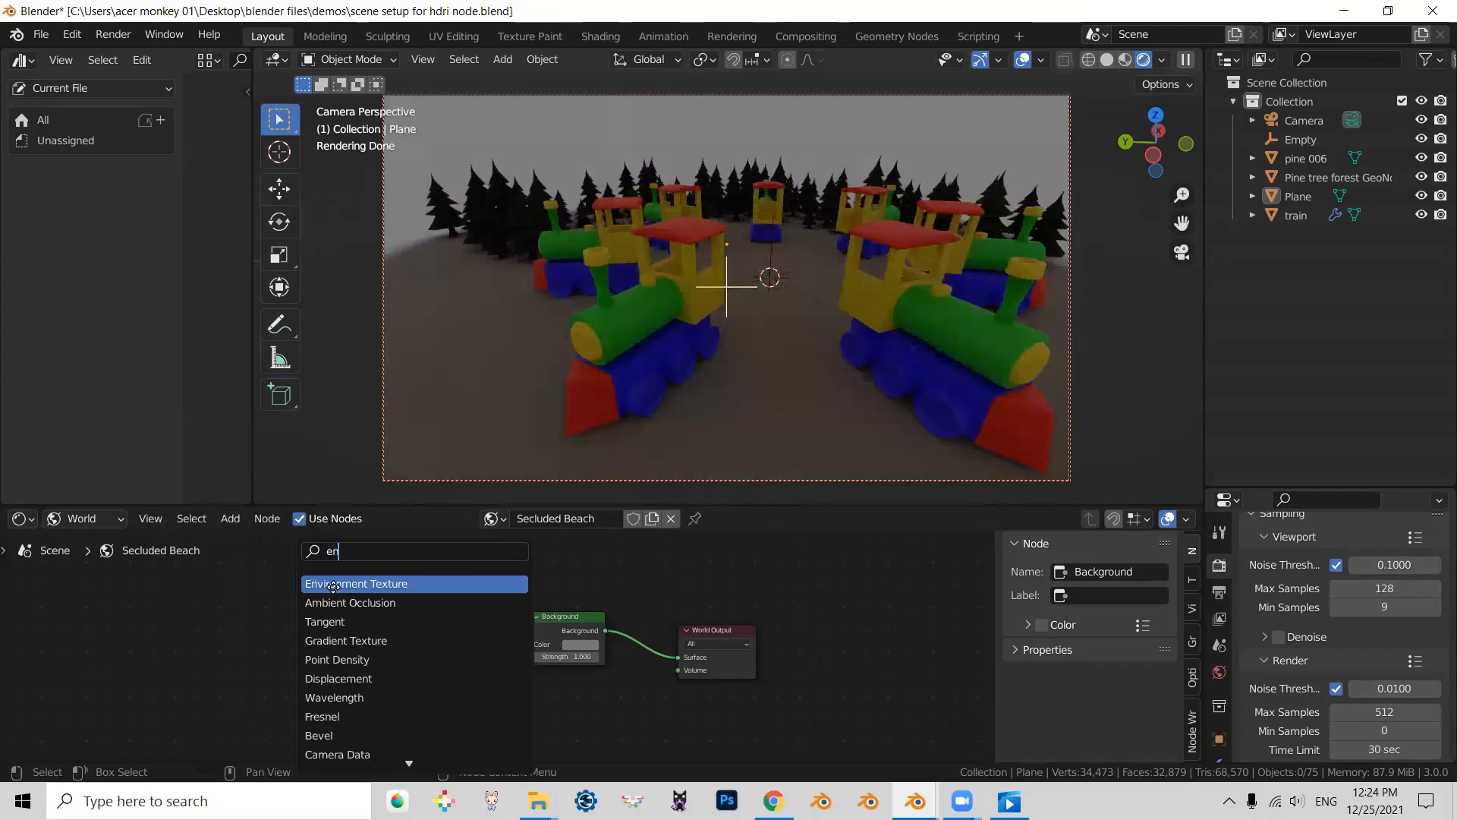
{"action": "left_click", "coordinate": [355, 583]}
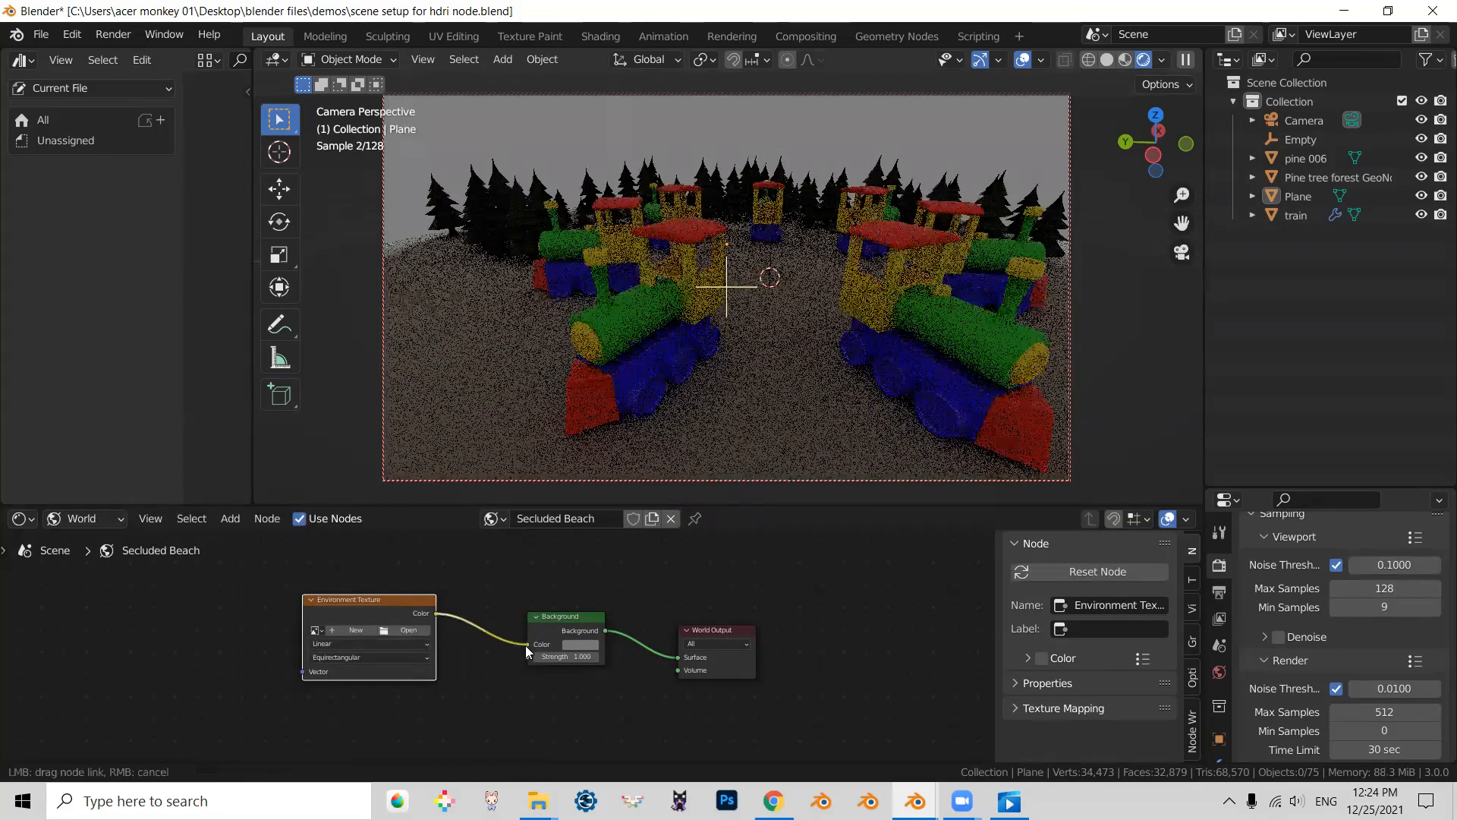
- Choose lakeside_2k.hdr from the hdri bookmark folder as the environment image
{"action": "left_click", "coordinate": [406, 633]}
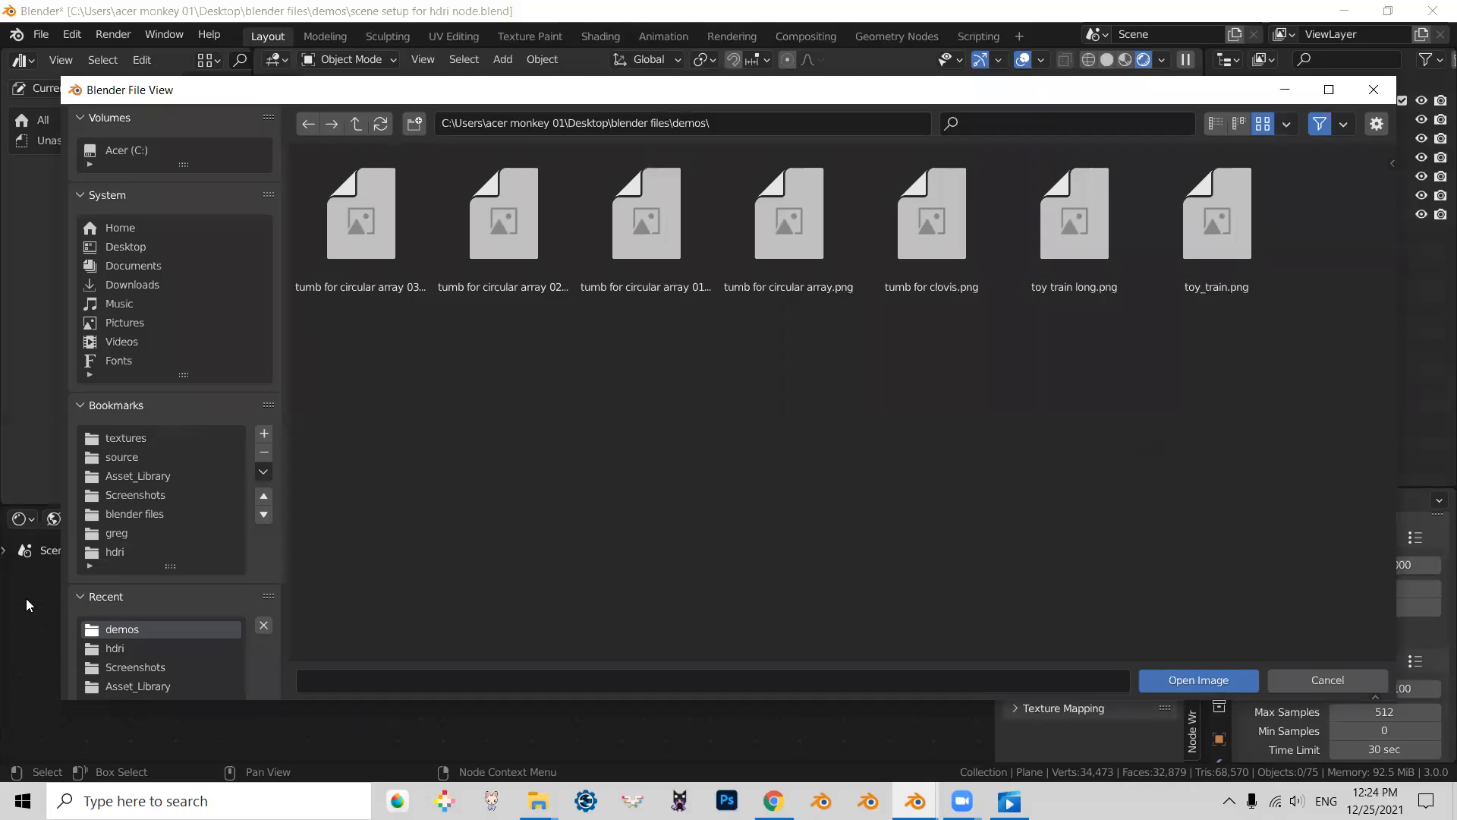
{"action": "left_click", "coordinate": [114, 551]}
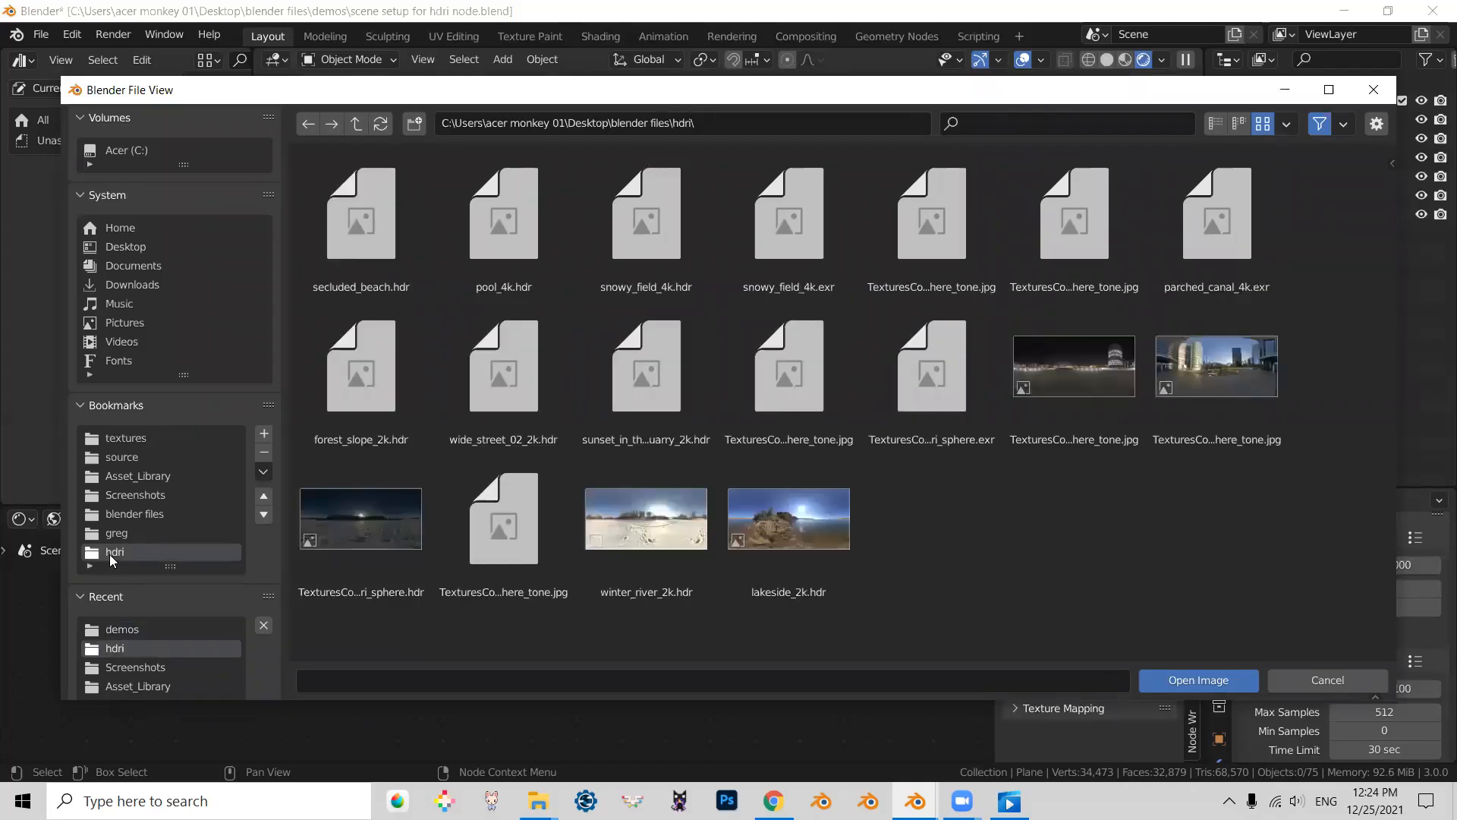
{"action": "left_click", "coordinate": [787, 518]}
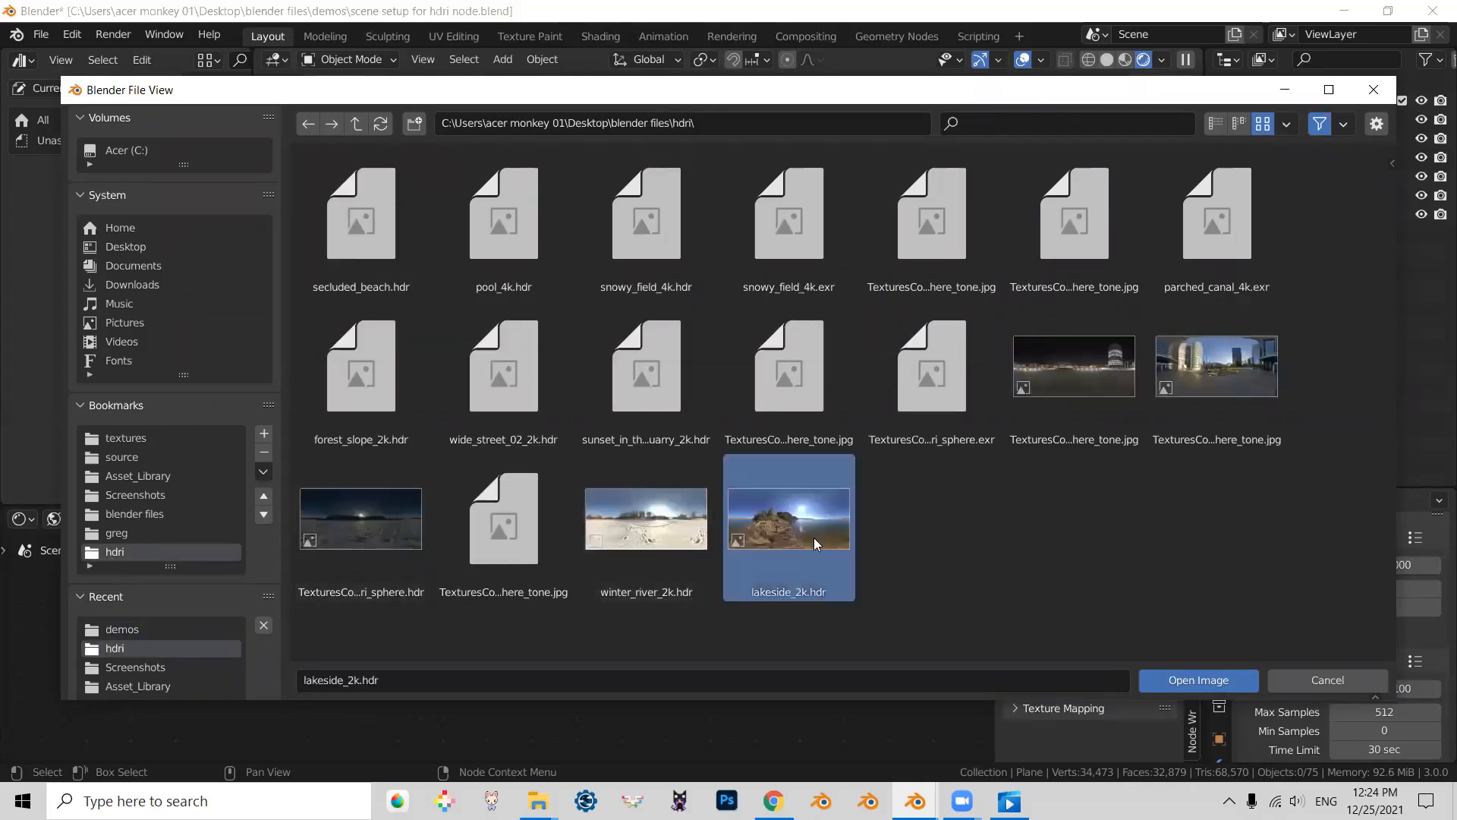
{"action": "left_click", "coordinate": [1197, 680]}
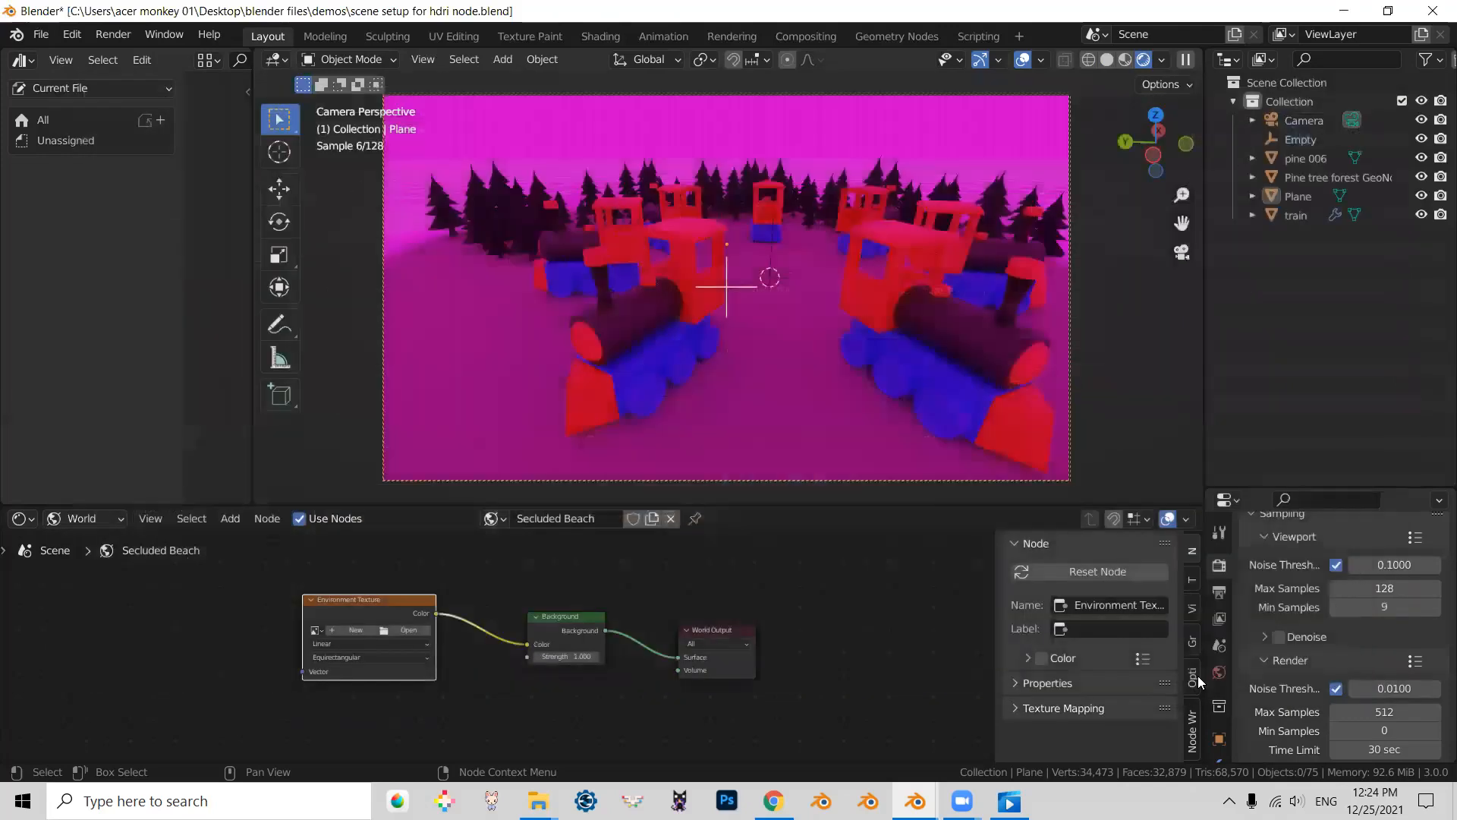
- Let the lakeside HDRI render as the backdrop and begin adding another world node
{"action": "left_click", "coordinate": [408, 630]}
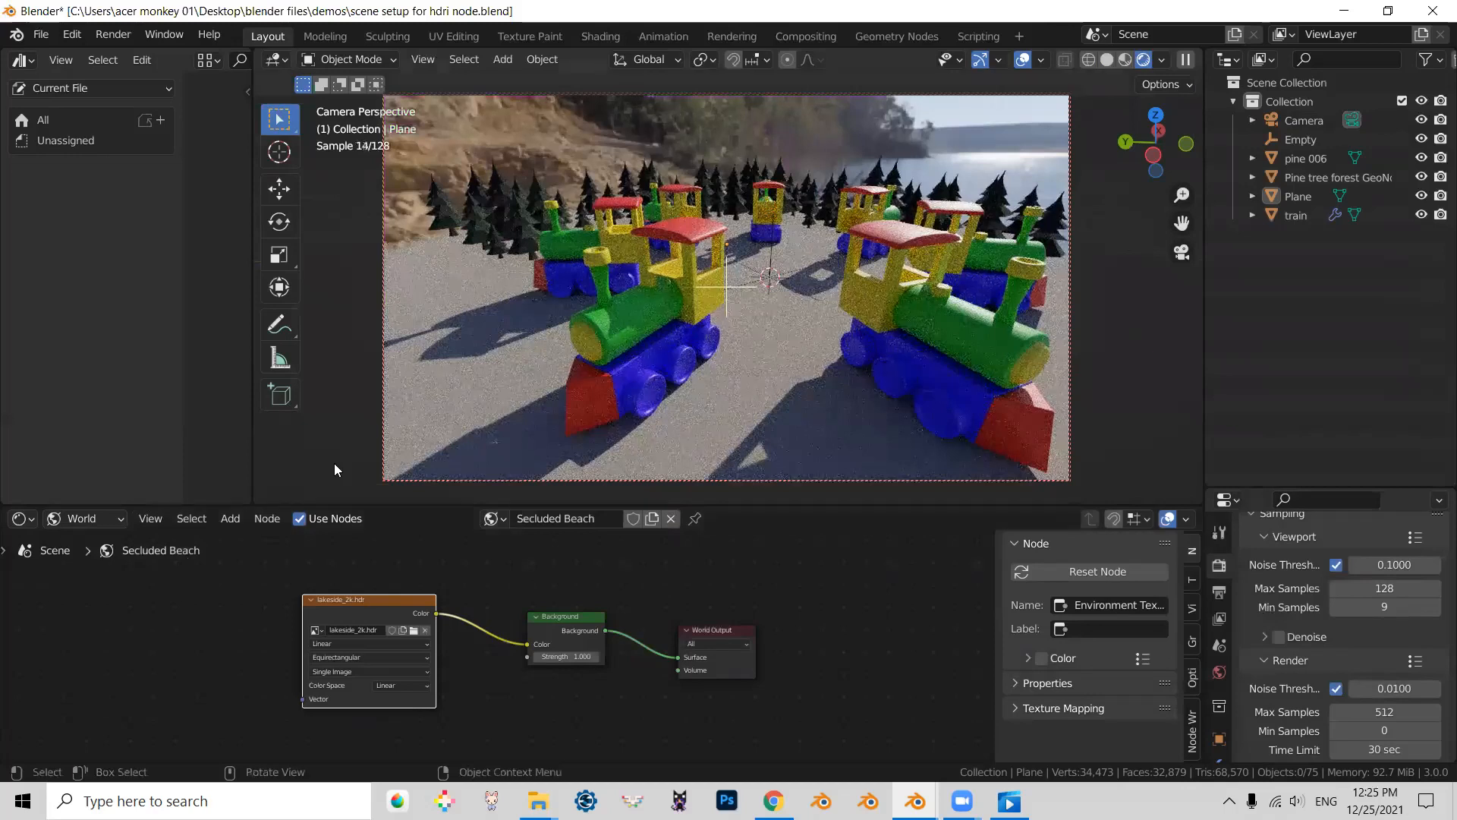
{"action": "mouse_move", "coordinate": [565, 205]}
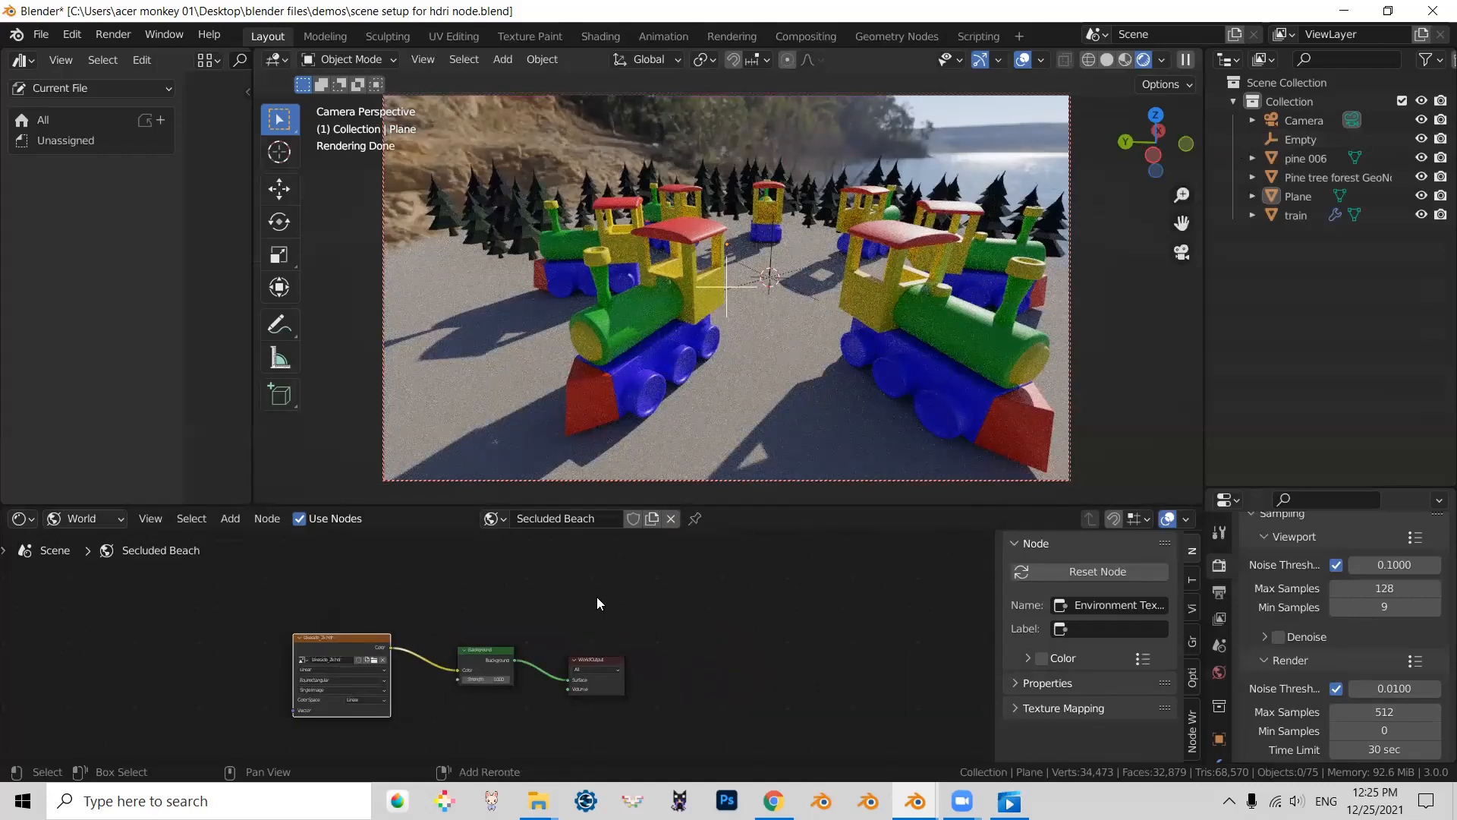
{"action": "left_click", "coordinate": [230, 519]}
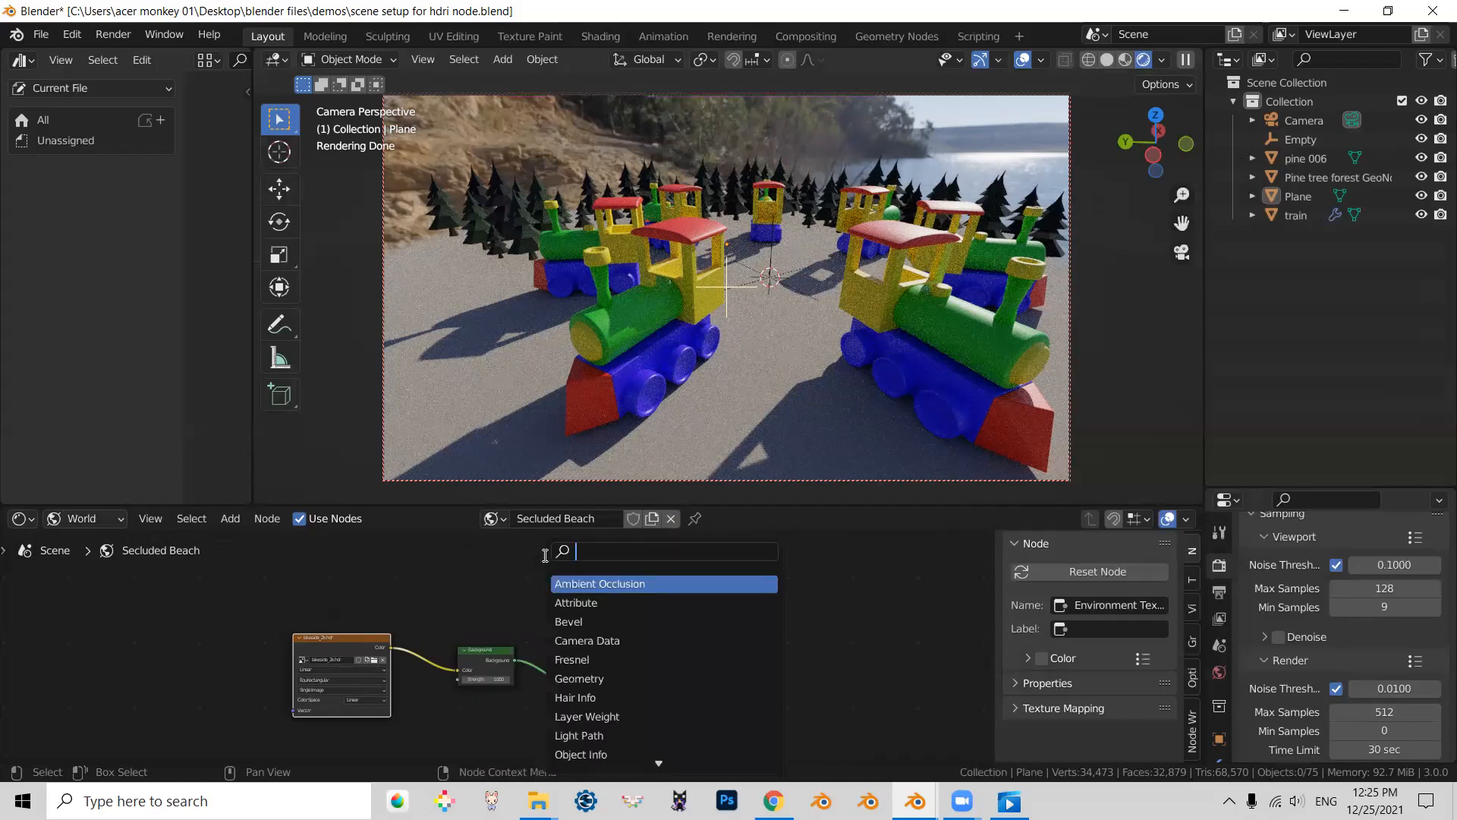
- Add a ColorRamp node and a Light Path node to the world node setup
{"action": "type", "text": "ramp"}
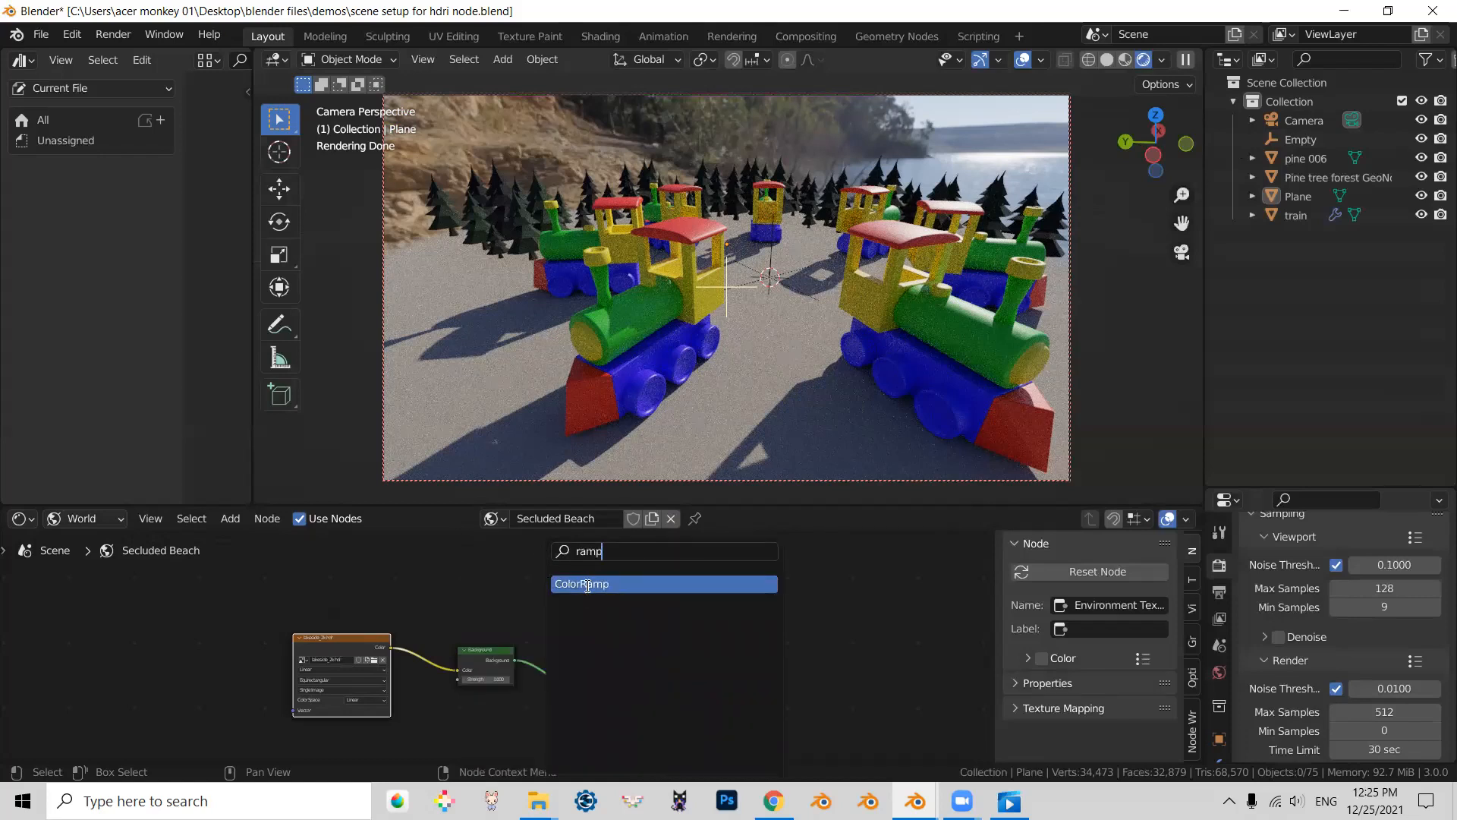
{"action": "left_click", "coordinate": [581, 582]}
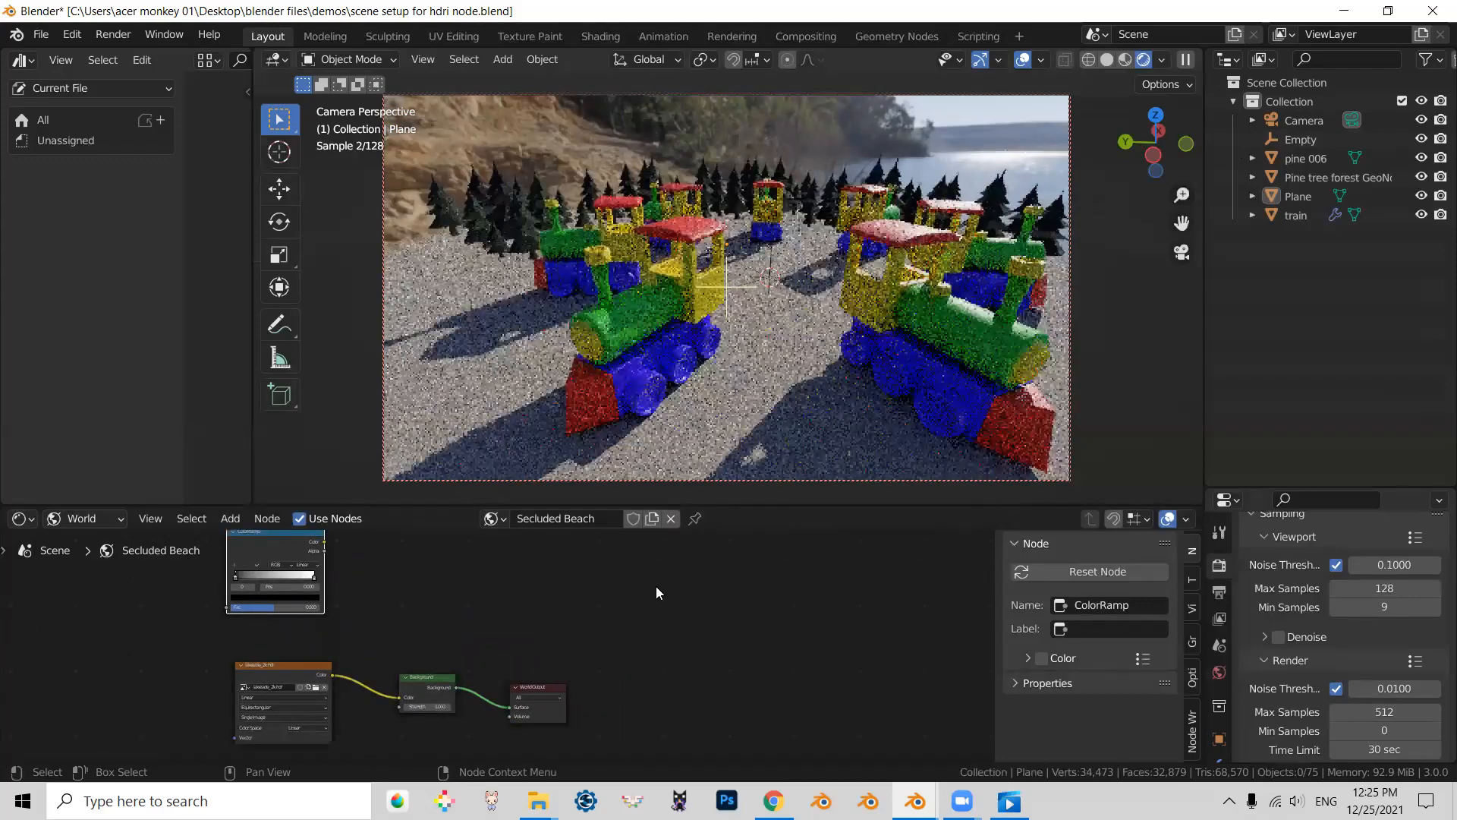
{"action": "type", "text": "ca"}
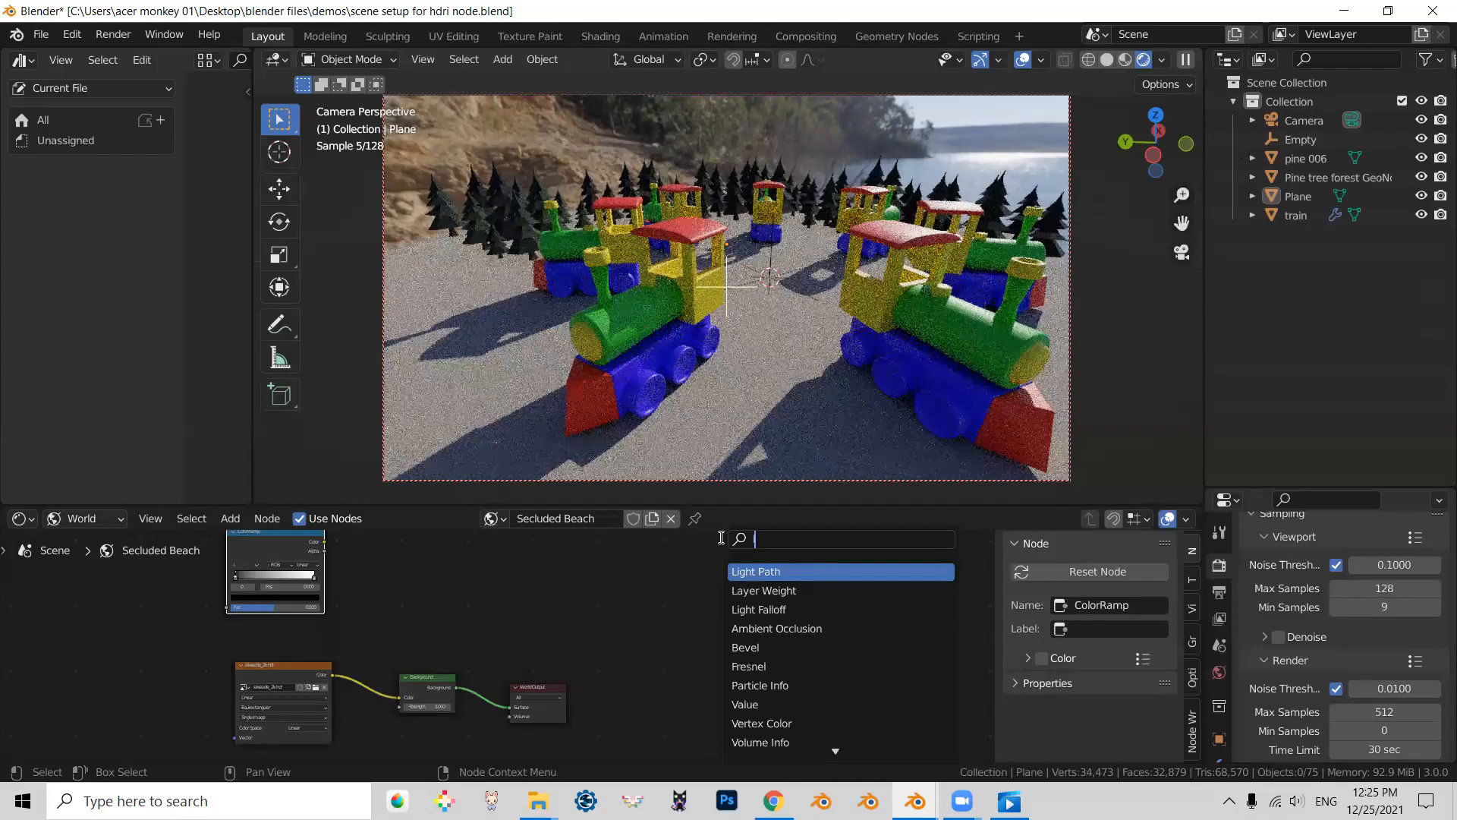
{"action": "left_click", "coordinate": [755, 571]}
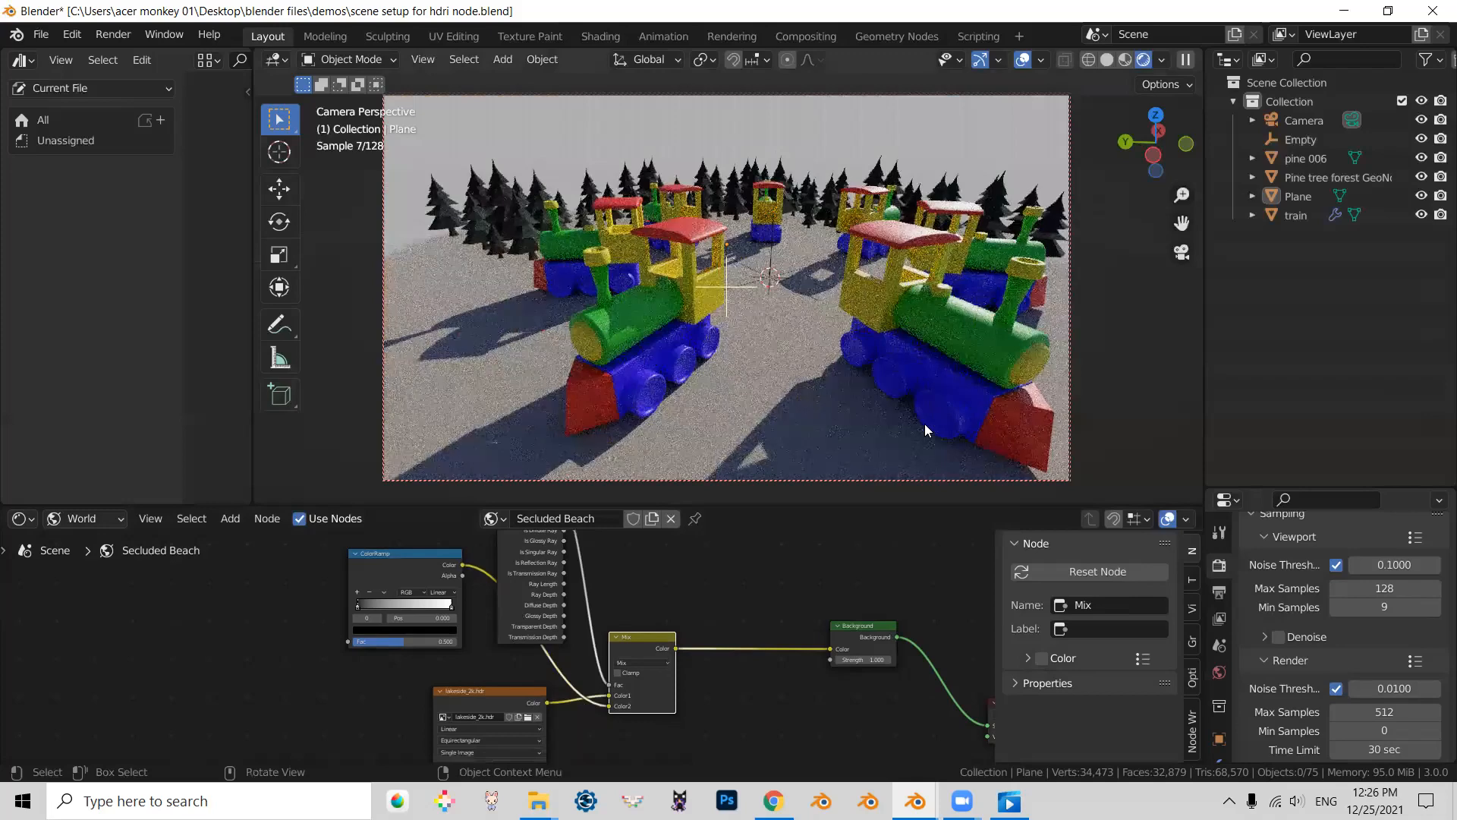
{"action": "mouse_move", "coordinate": [718, 419]}
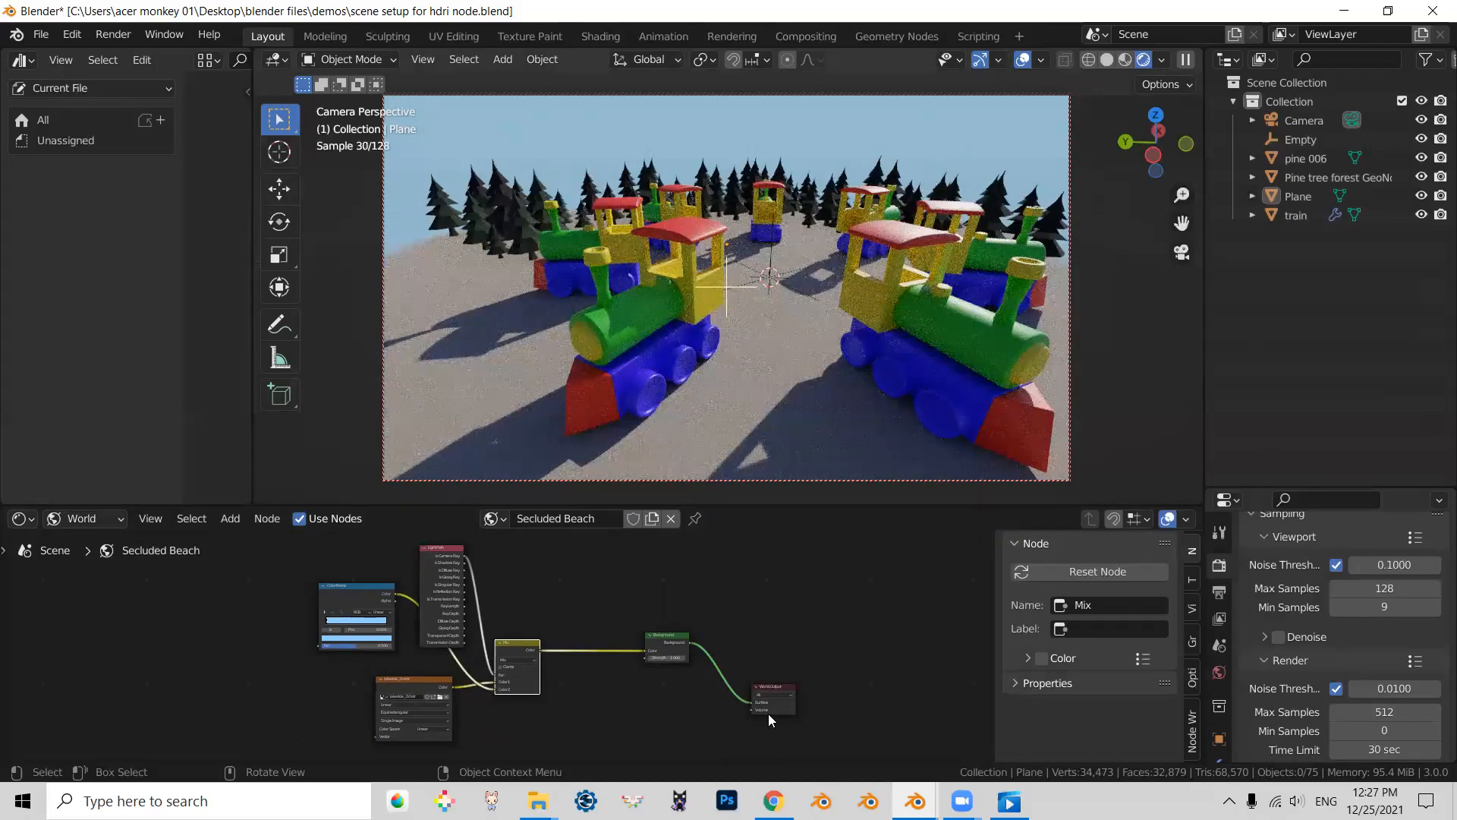
{"action": "mouse_move", "coordinate": [1055, 603]}
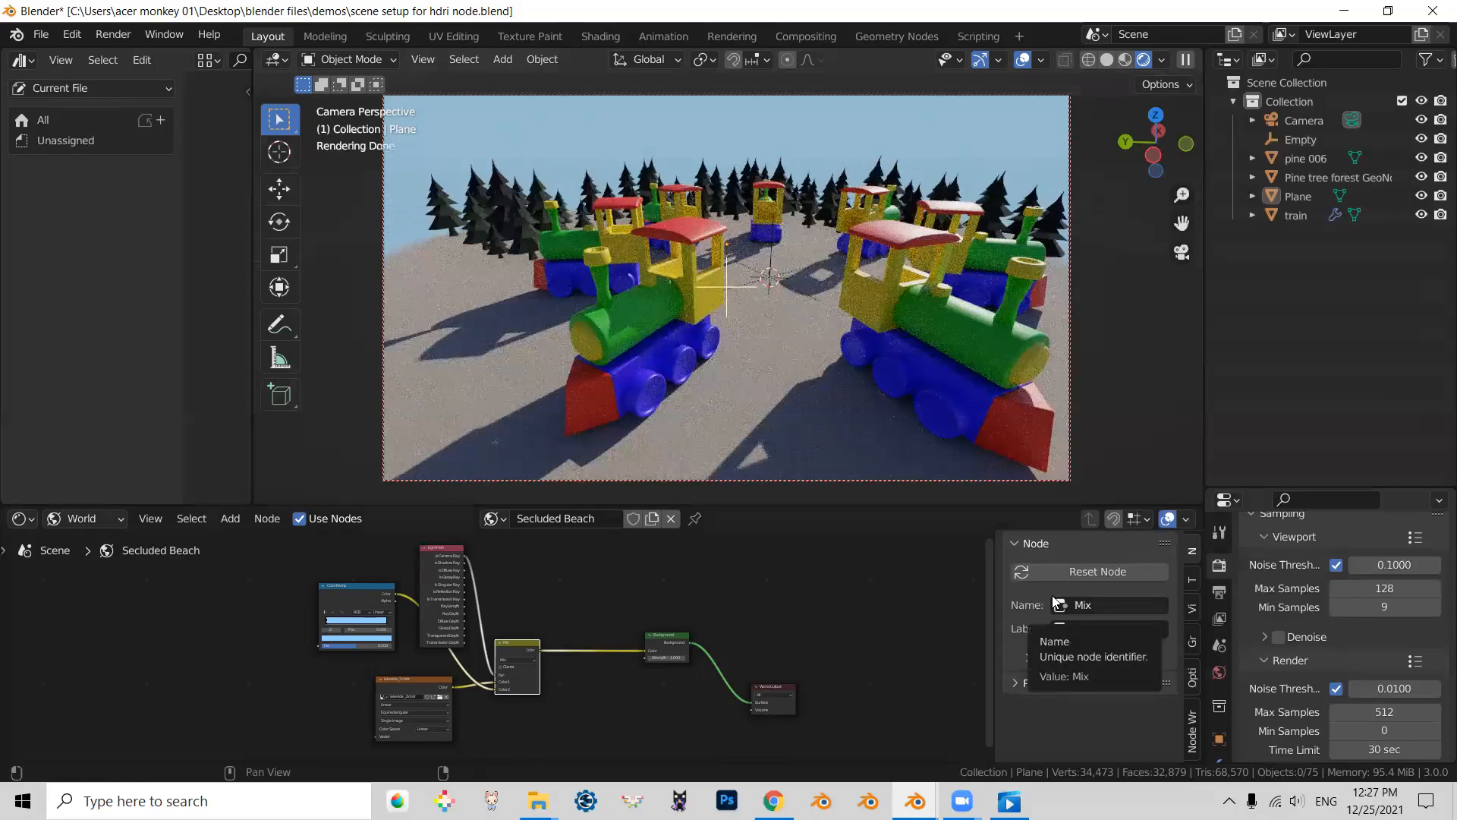